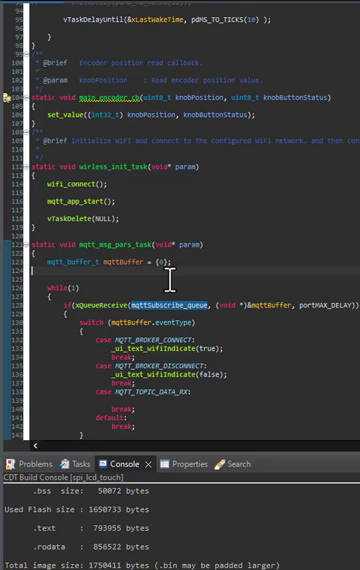
Insert a blank line after the while(1) brace in mqtt_esp_sert_task
{"action": "key", "text": "ctrl+space"}
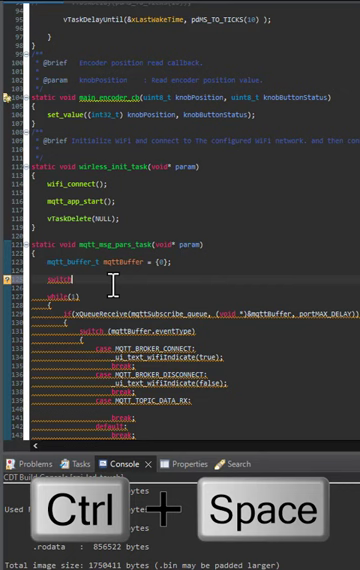
Start a for loop with "for" and bring up the for-loop template suggestions
{"action": "type", "text": "for"}
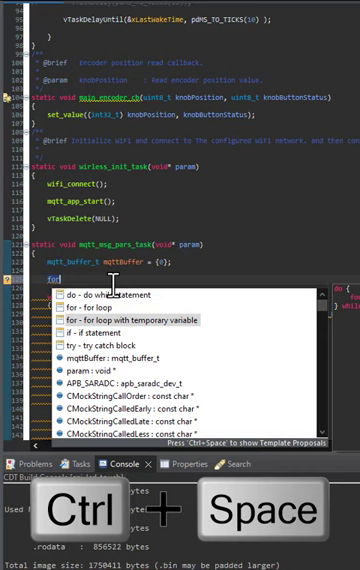